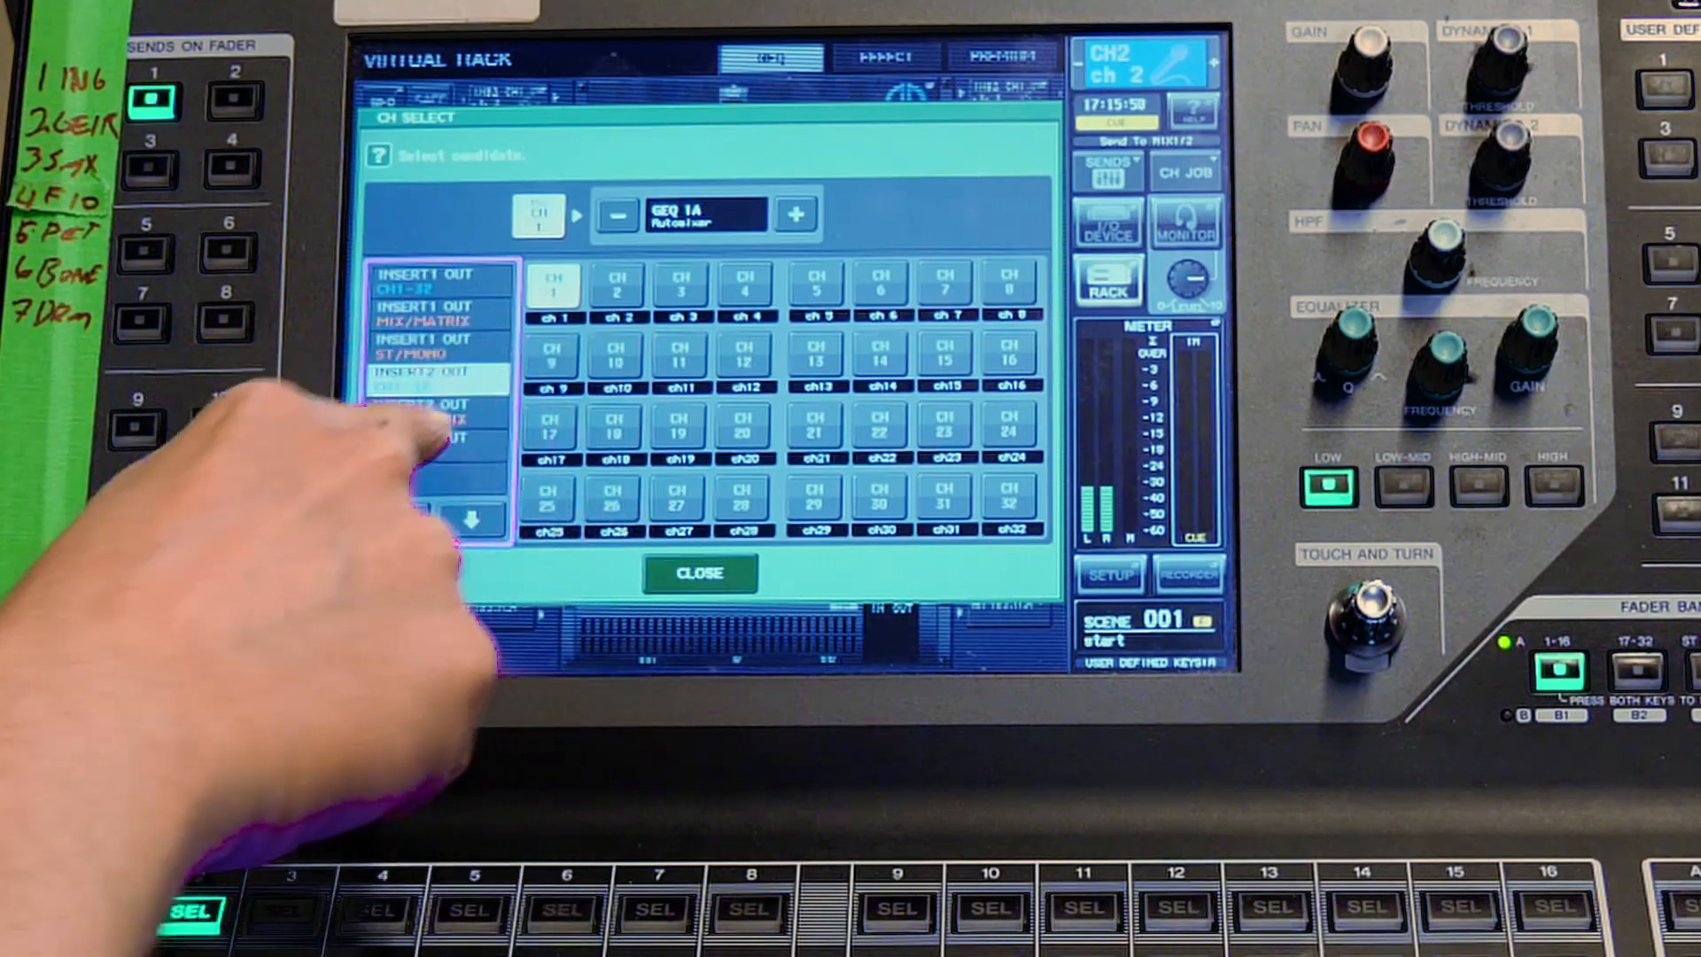
pyautogui.click(467, 519)
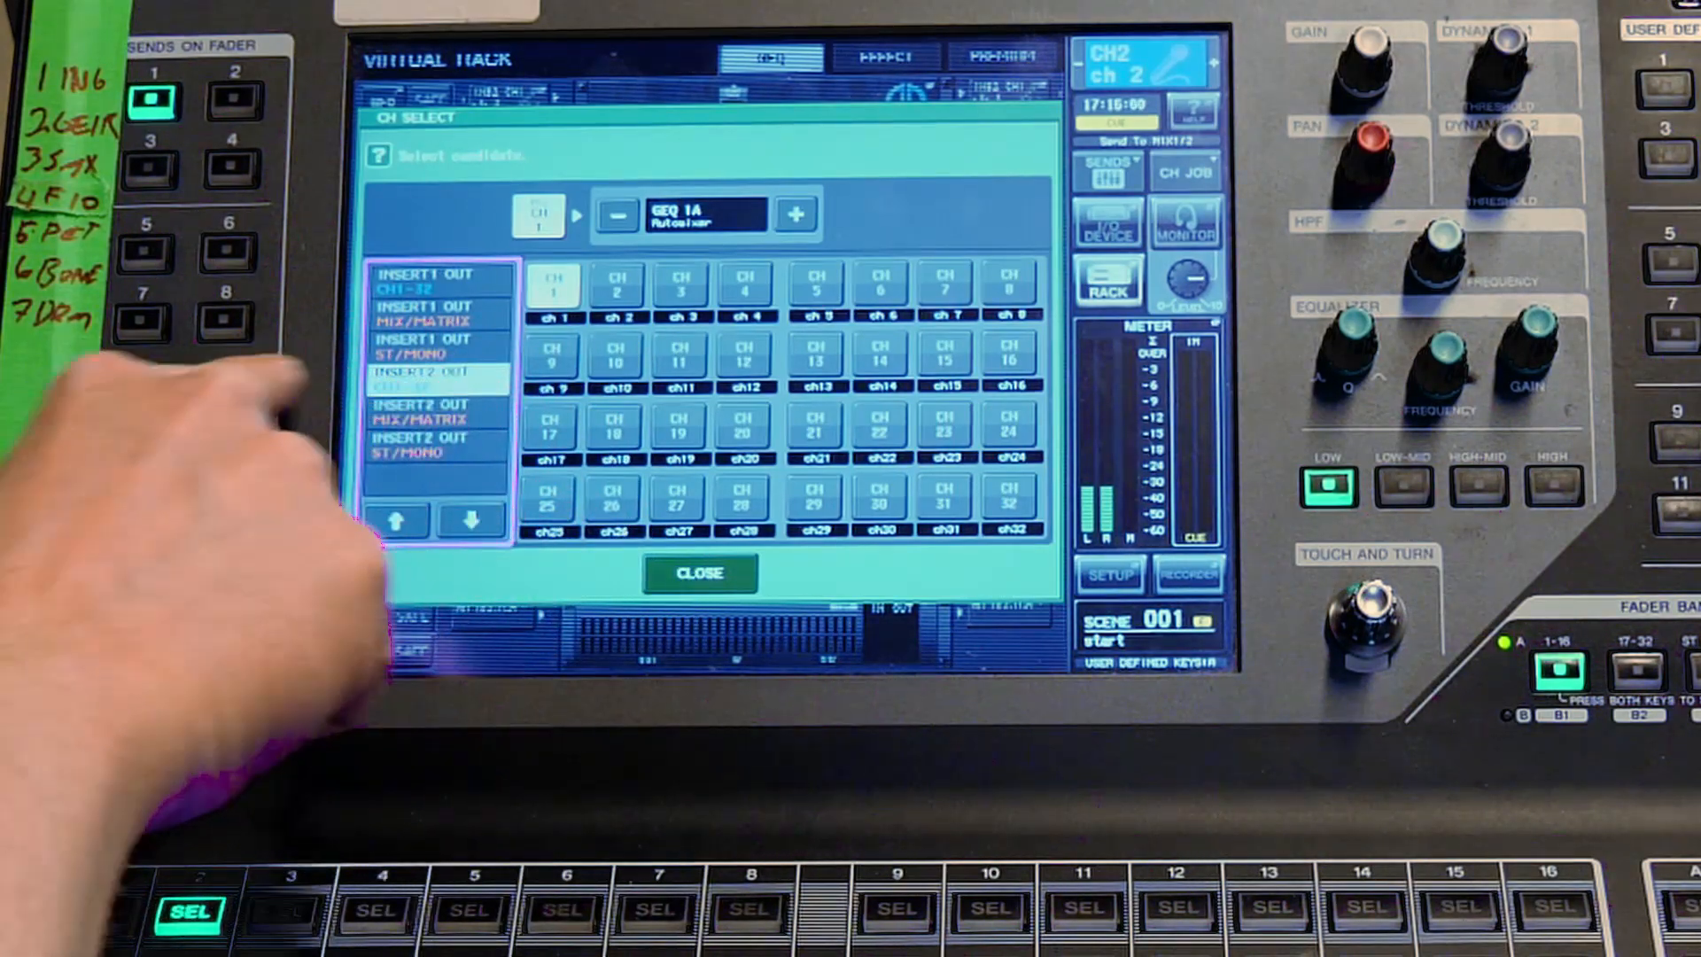